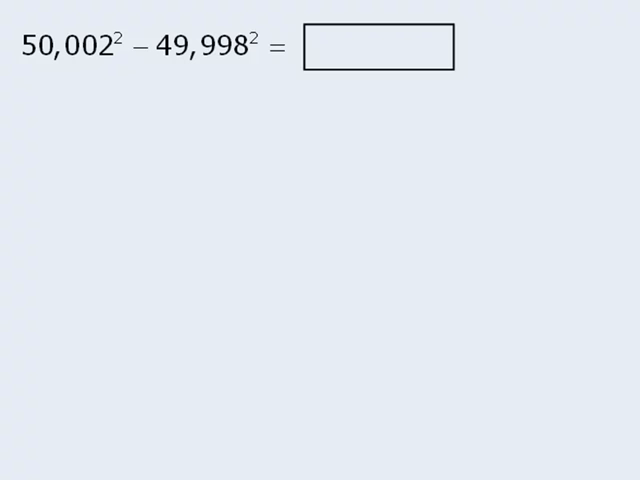
# Reveal a² − b² = (a + b)(a − b) and the rewrite (50,002 + 49,998)(50,002 − 49,998).
pyautogui.doubleClick(64, 44)
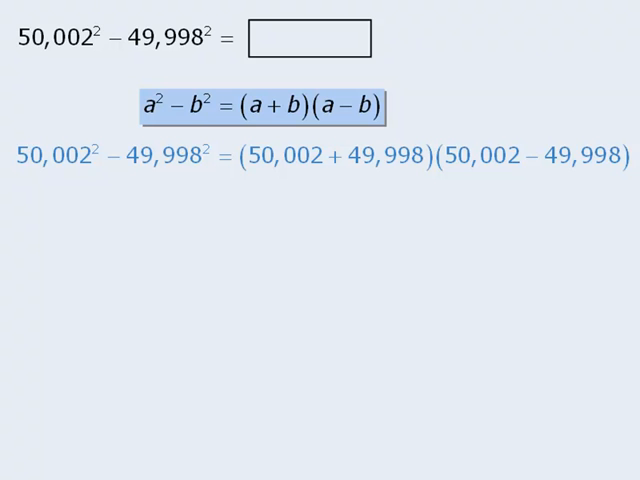
# Highlight the sum factor 50,002 + 49,998 in pink.
pyautogui.doubleClick(336, 156)
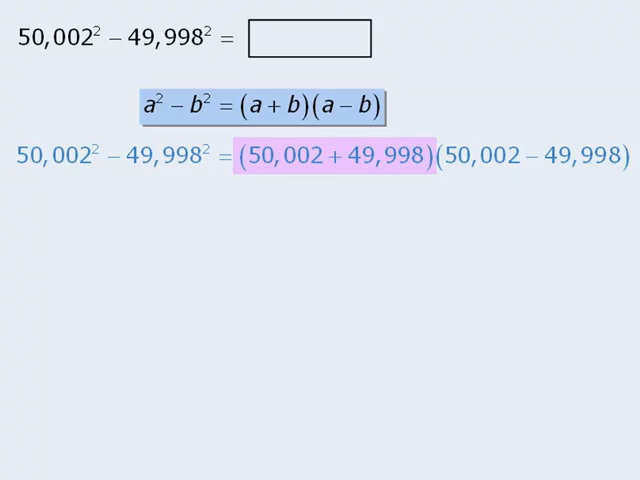